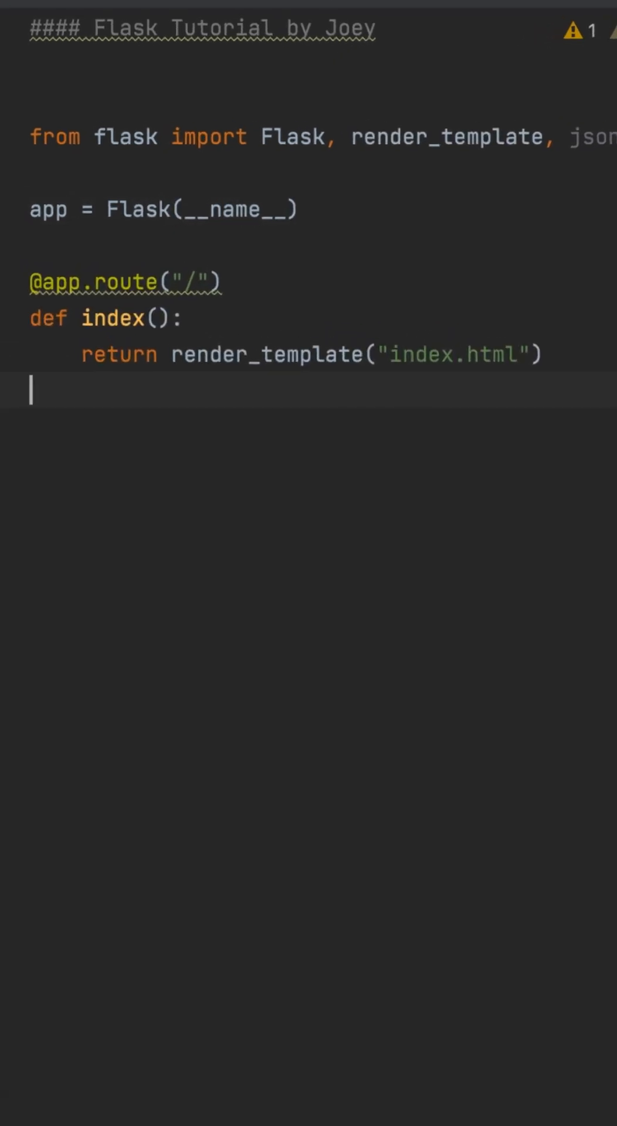
pyautogui.write('@app.route("/data")')
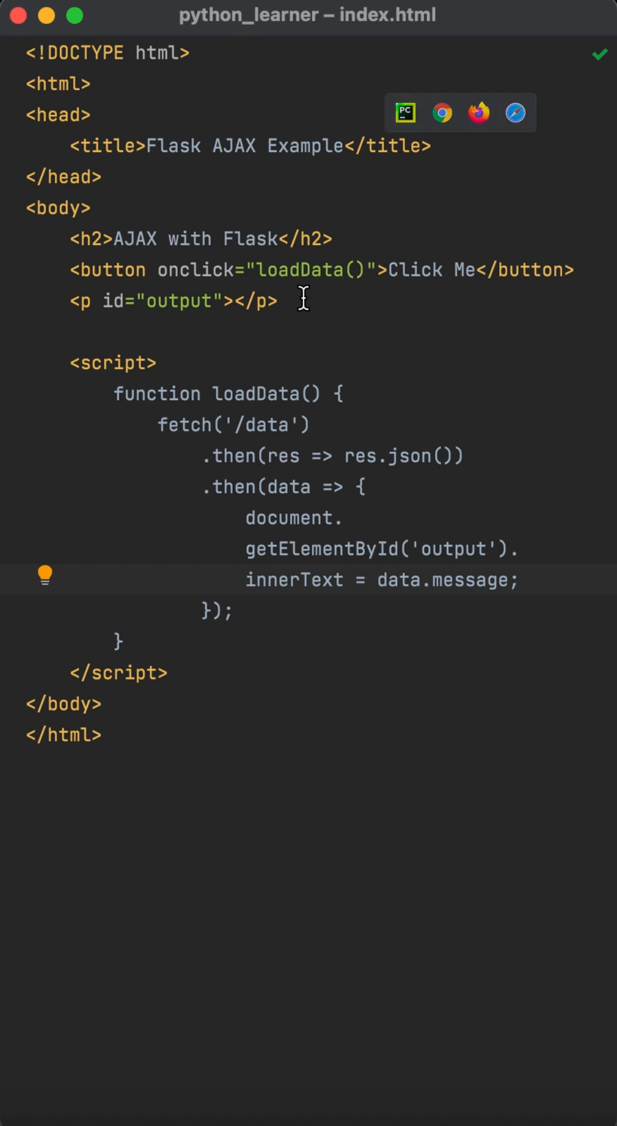
pyautogui.moveTo(303, 369)
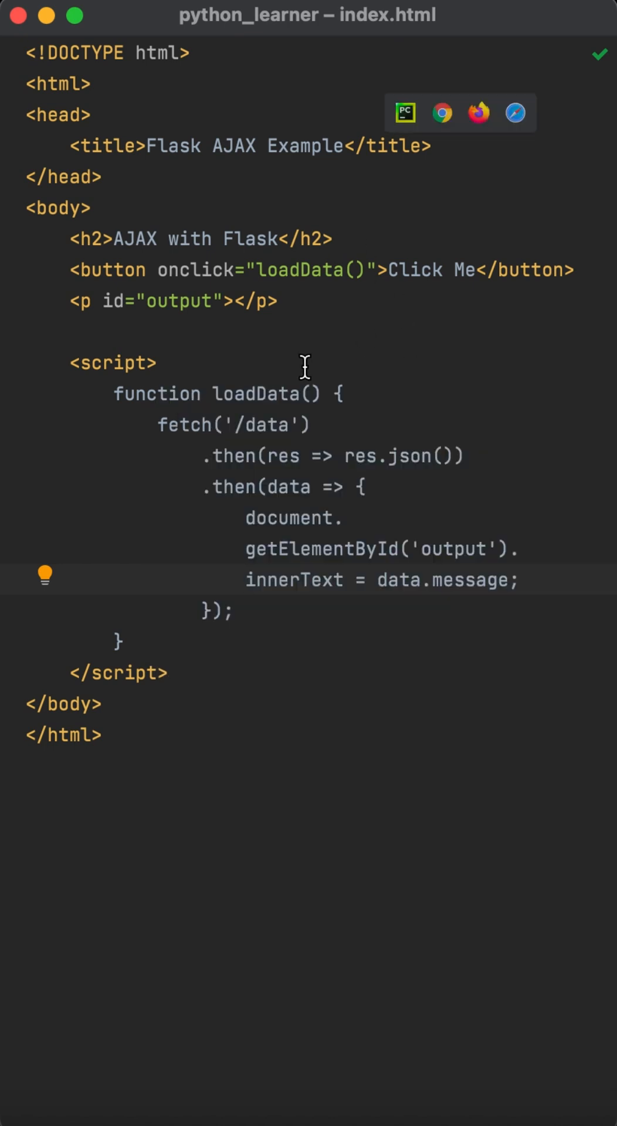
pyautogui.moveTo(90, 325)
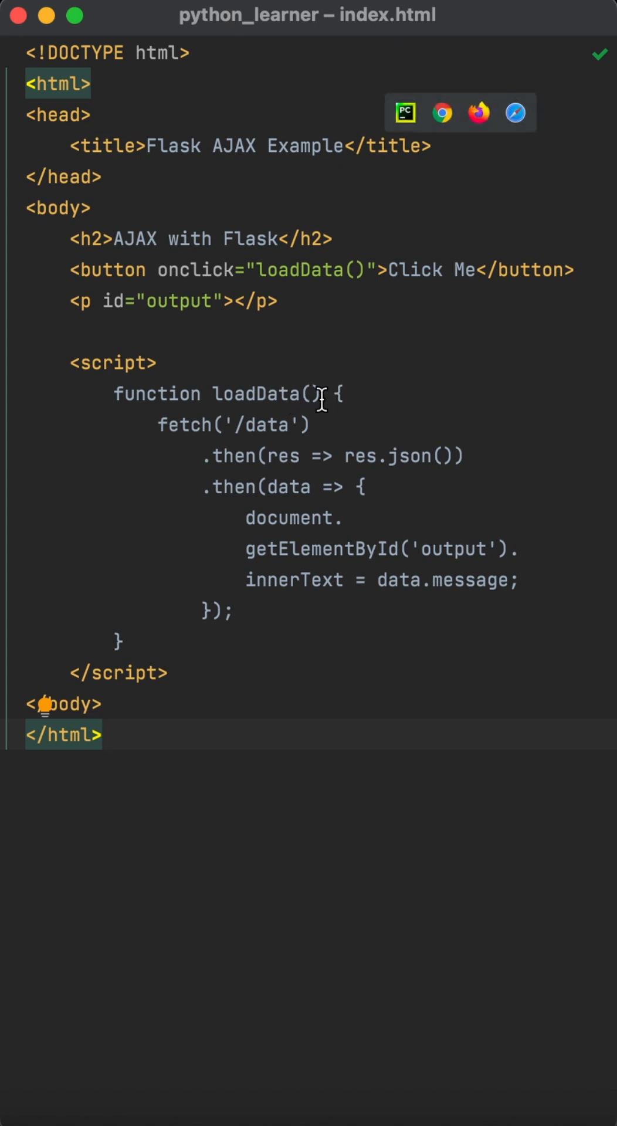
pyautogui.moveTo(366, 430)
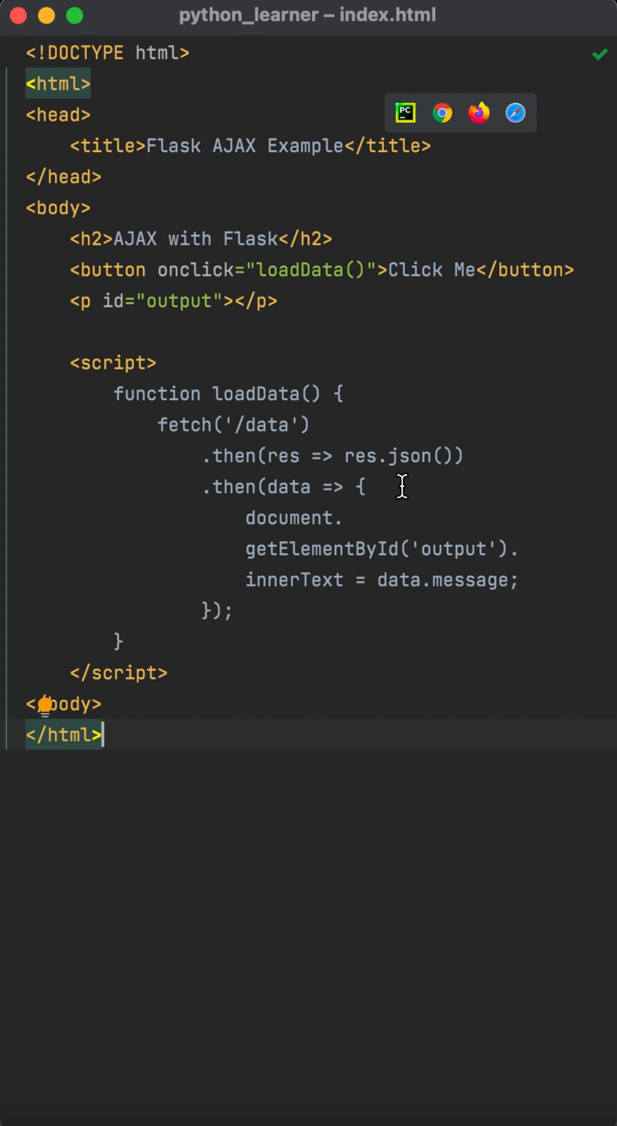
pyautogui.moveTo(370, 559)
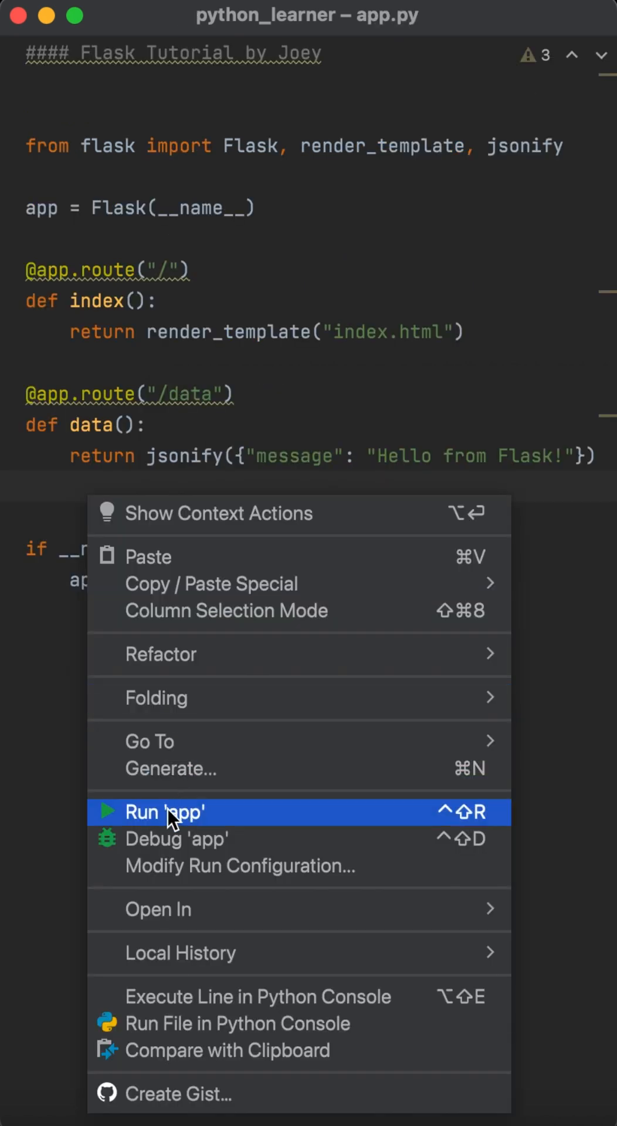
pyautogui.click(170, 812)
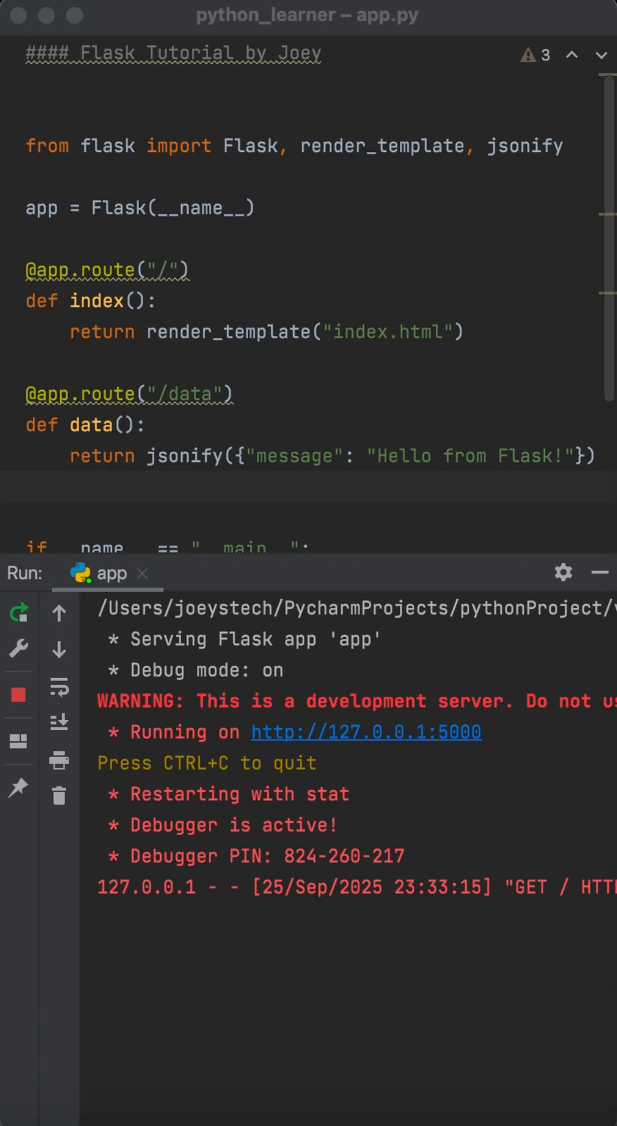